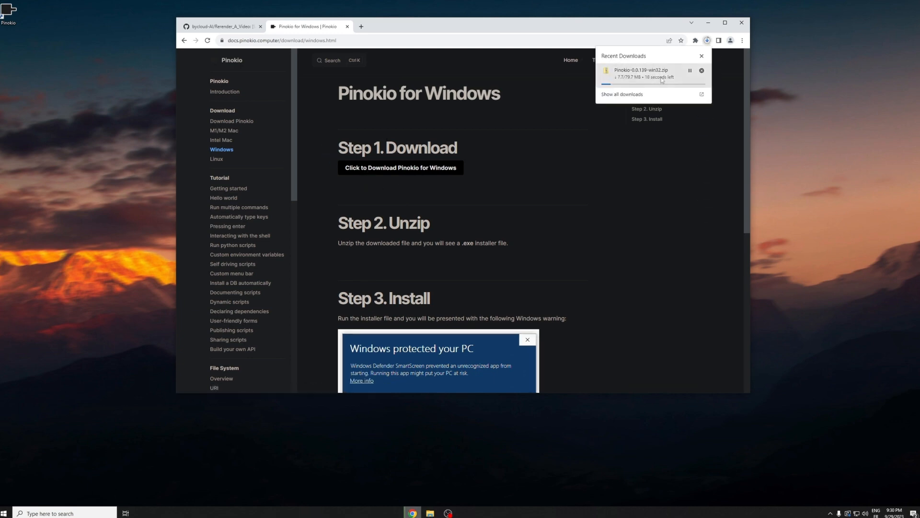
Cancel the Pinokio-0.0.139-win32.zip download in Chrome's Recent Downloads panel
click(702, 71)
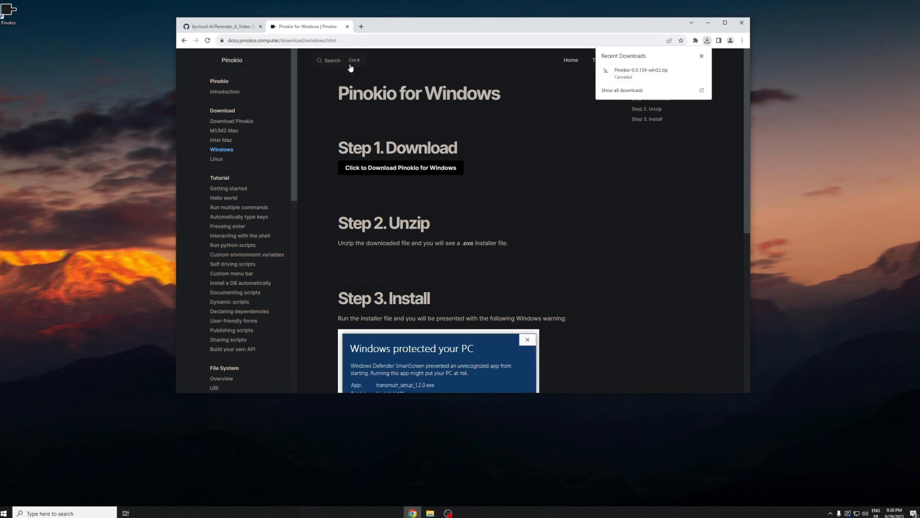